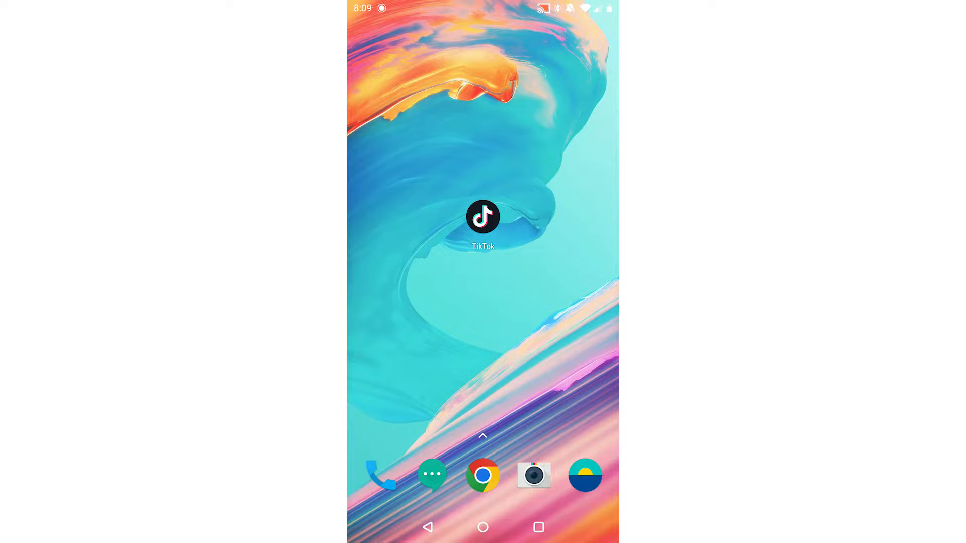
Launch TikTok and go to your own profile showing the two car videos.
left_click(483, 217)
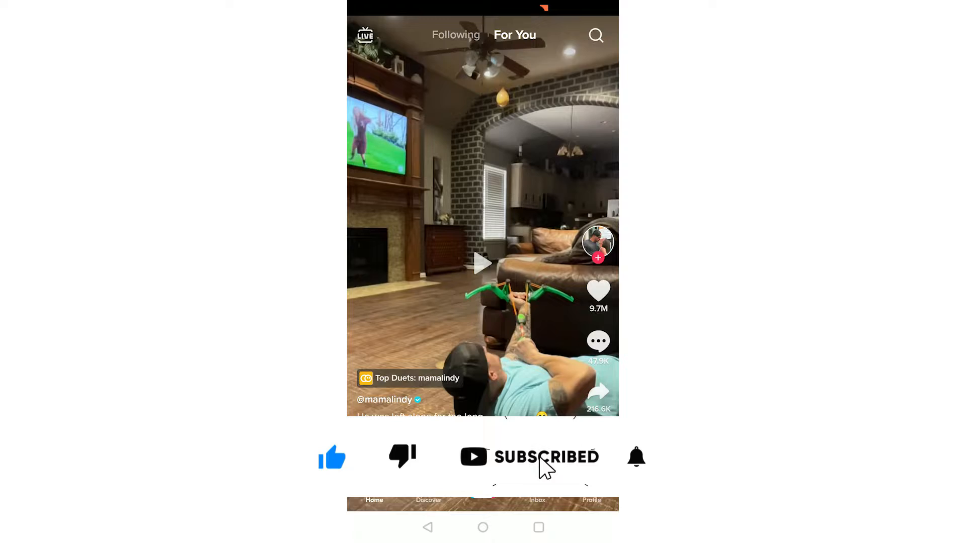
left_click(590, 500)
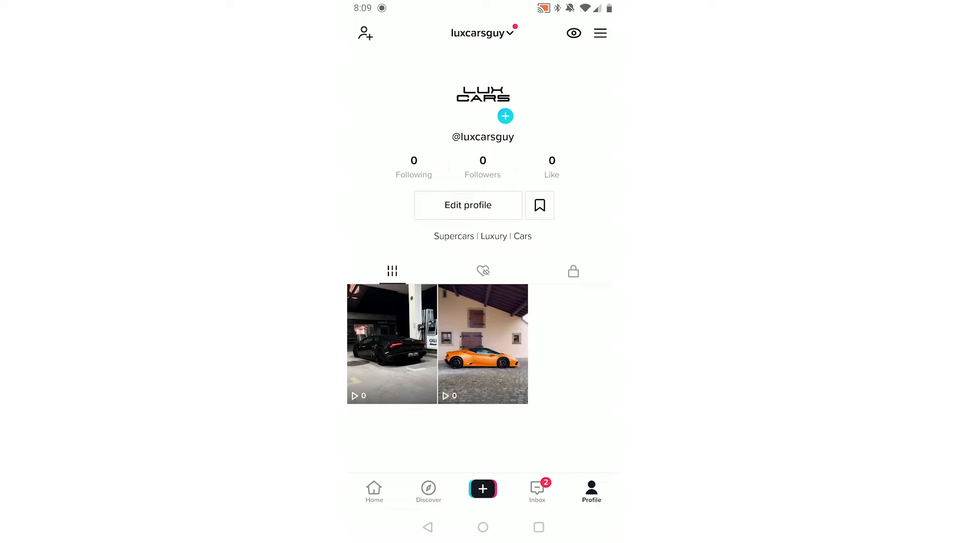
From the profile menu, go to Settings and privacy, then Manage account.
left_click(599, 33)
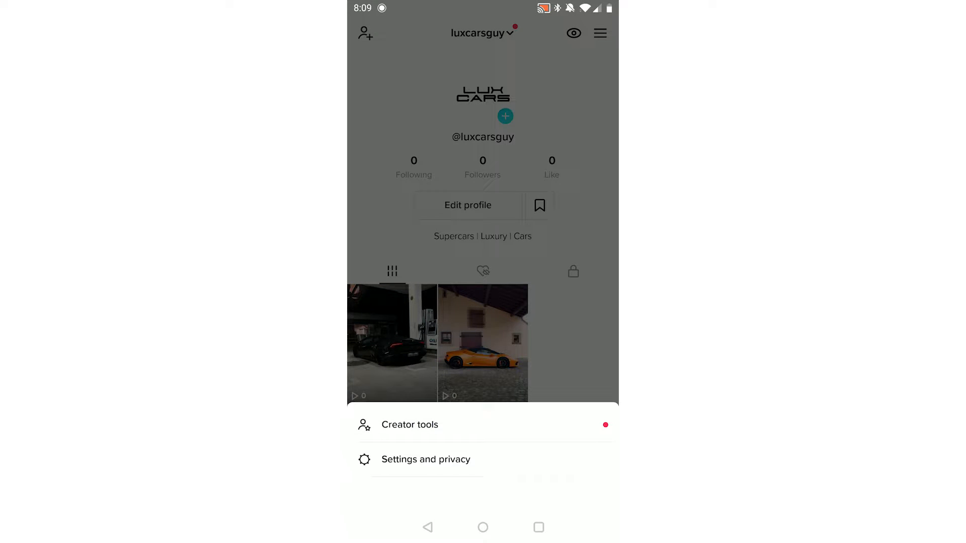
left_click(425, 460)
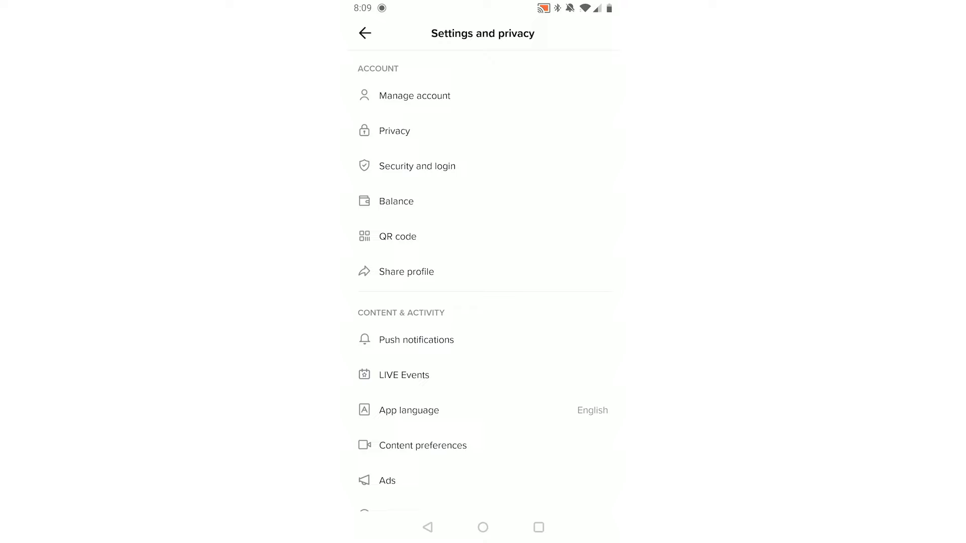
left_click(416, 96)
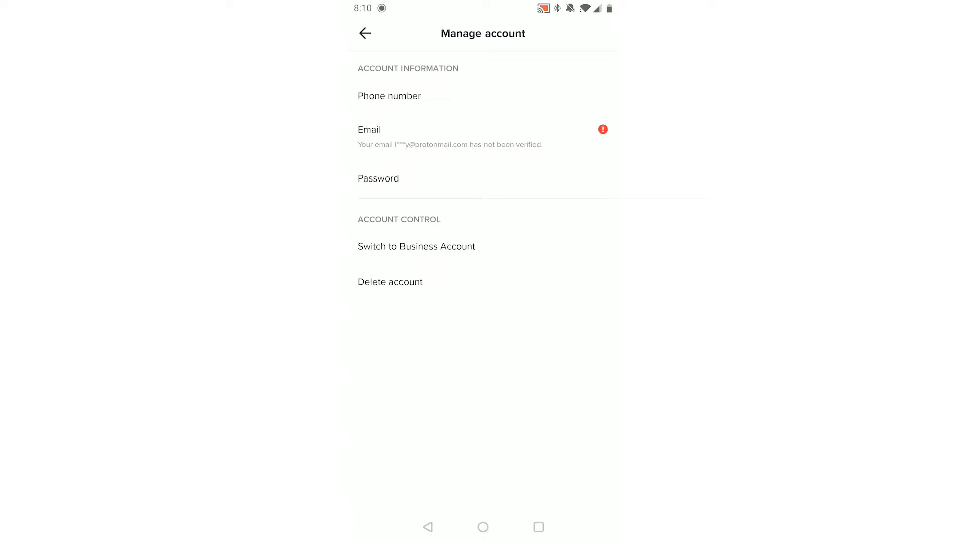
Choose Delete account under Account control to reach the data download page.
left_click(389, 282)
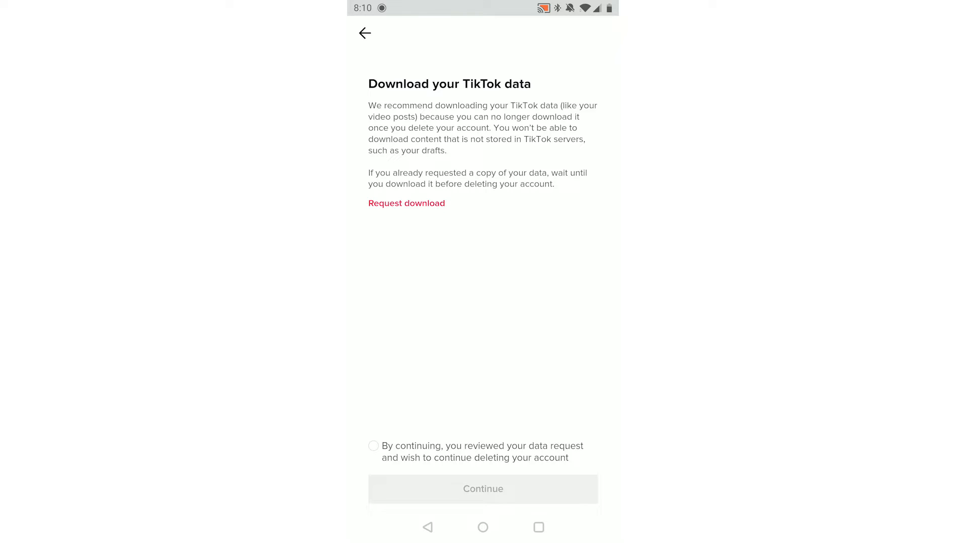
Tick the data acknowledgement and continue past both deletion screens to the password prompt.
left_click(373, 445)
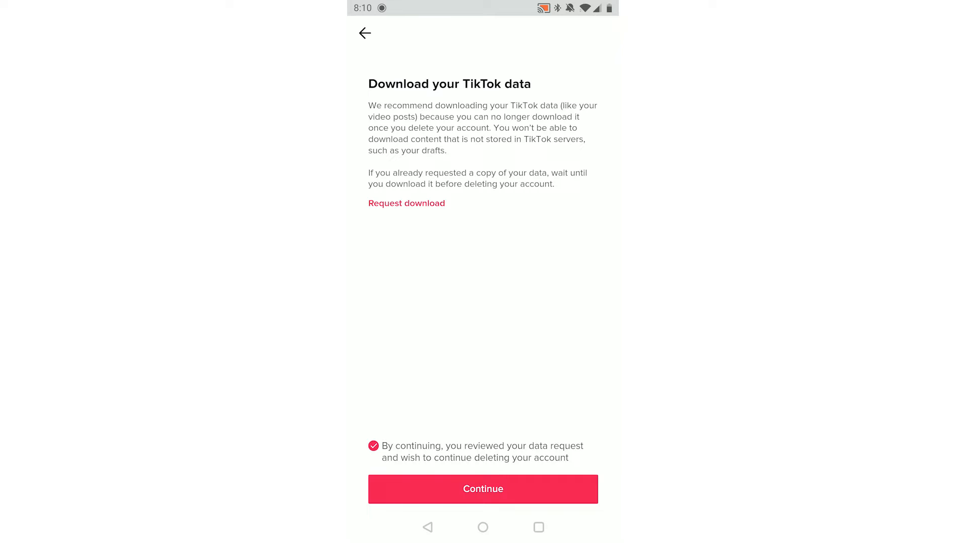
left_click(482, 489)
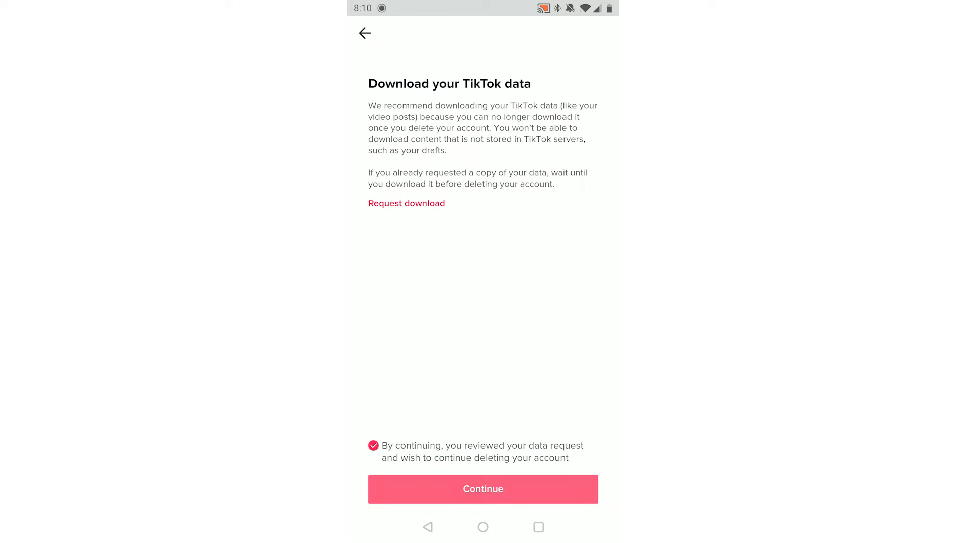
left_click(482, 489)
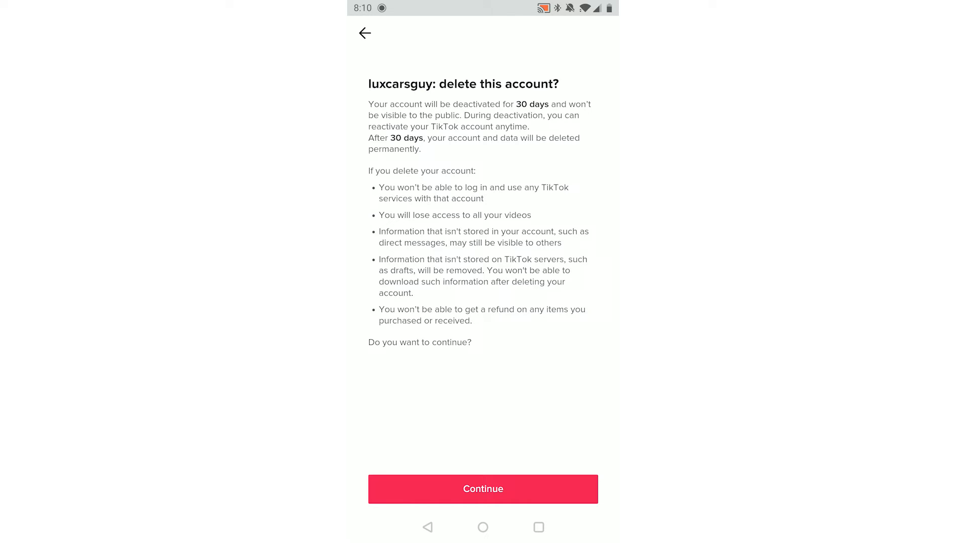
left_click(483, 488)
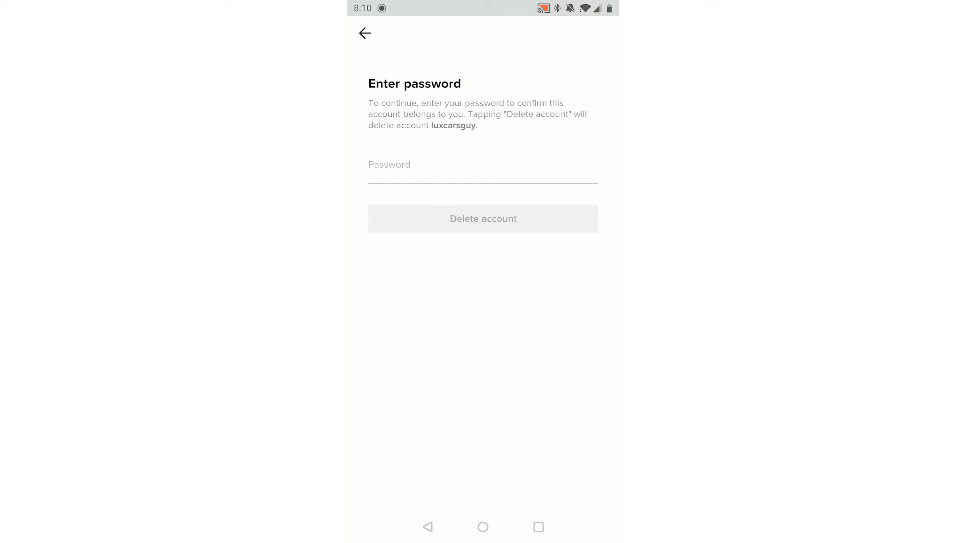